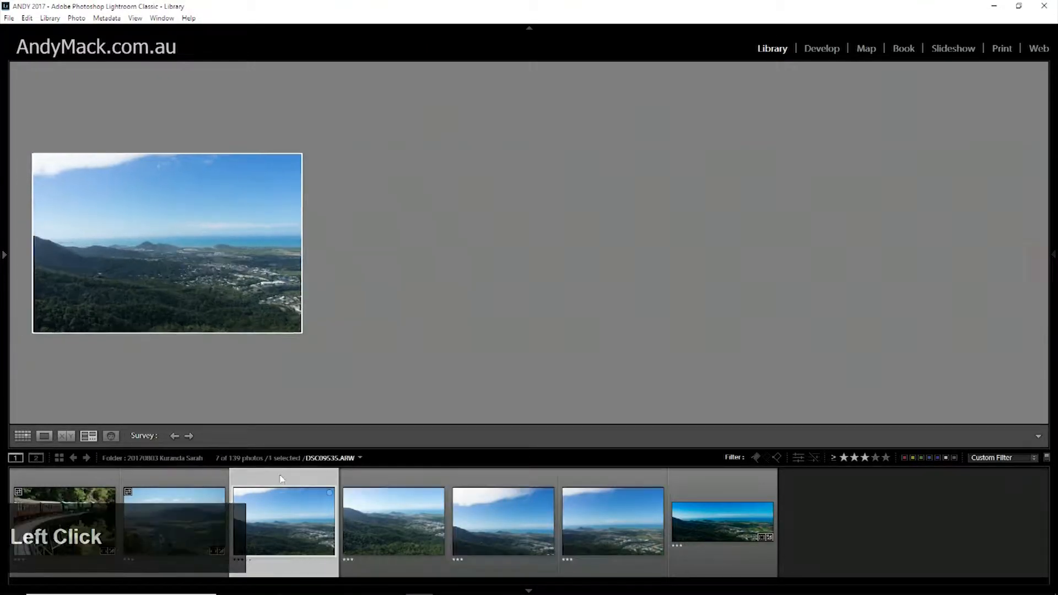
Select the four coastal landscape photos and bring up their Photo Merge > Panorama option.
click(613, 523)
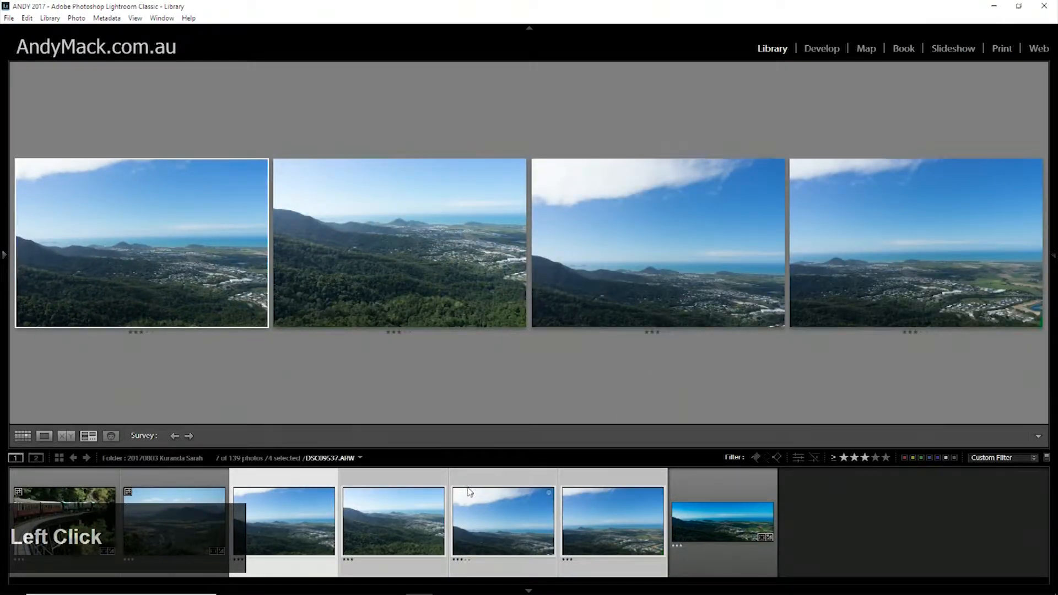
right_click(502, 520)
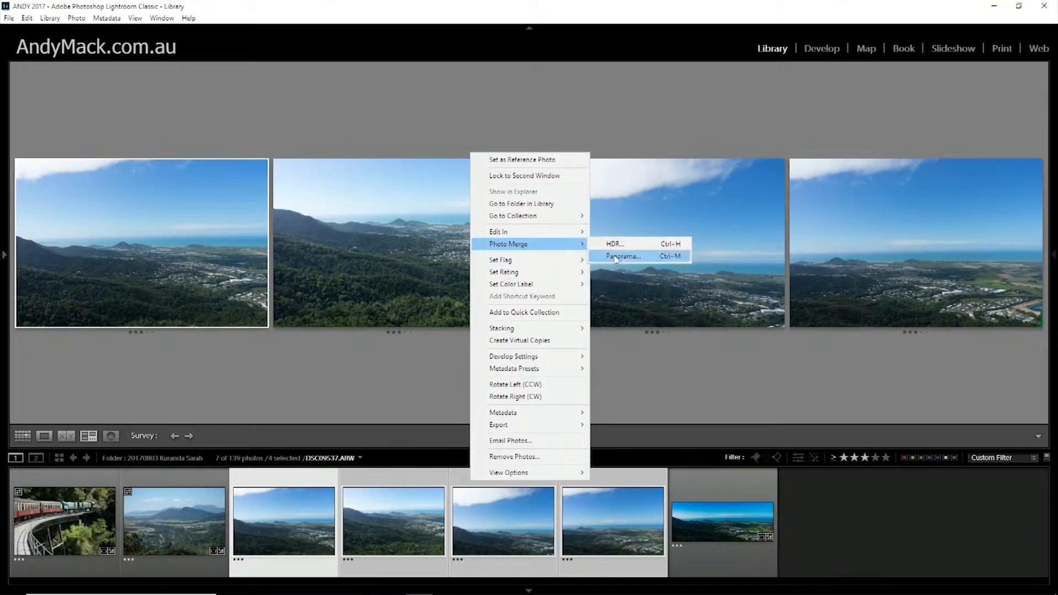
Open Panorama Merge Preview and compare with Auto Crop off, then re-enable it.
click(622, 255)
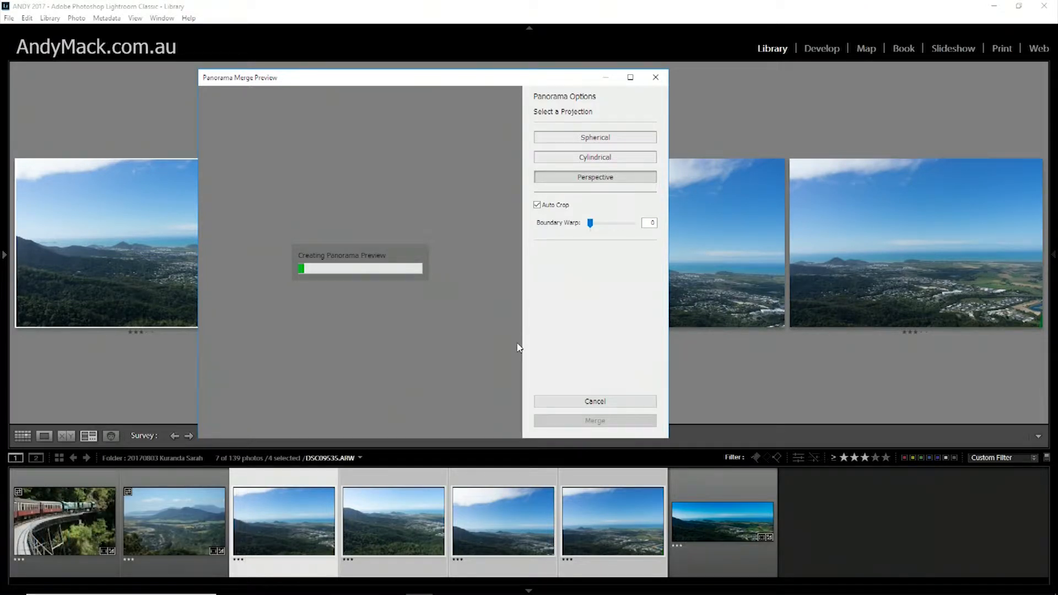
mouse_move(571, 298)
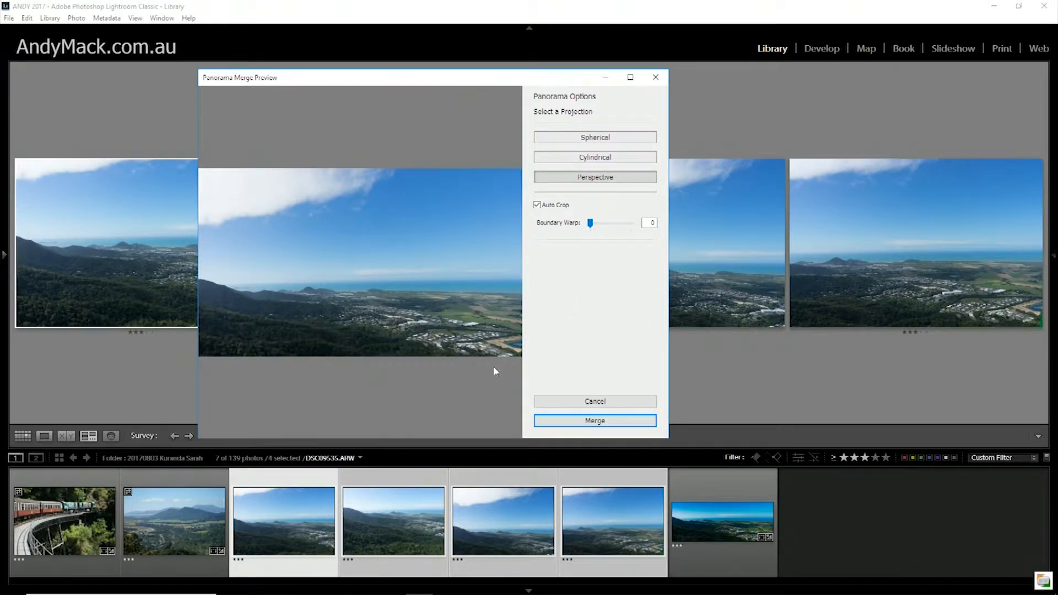
click(537, 205)
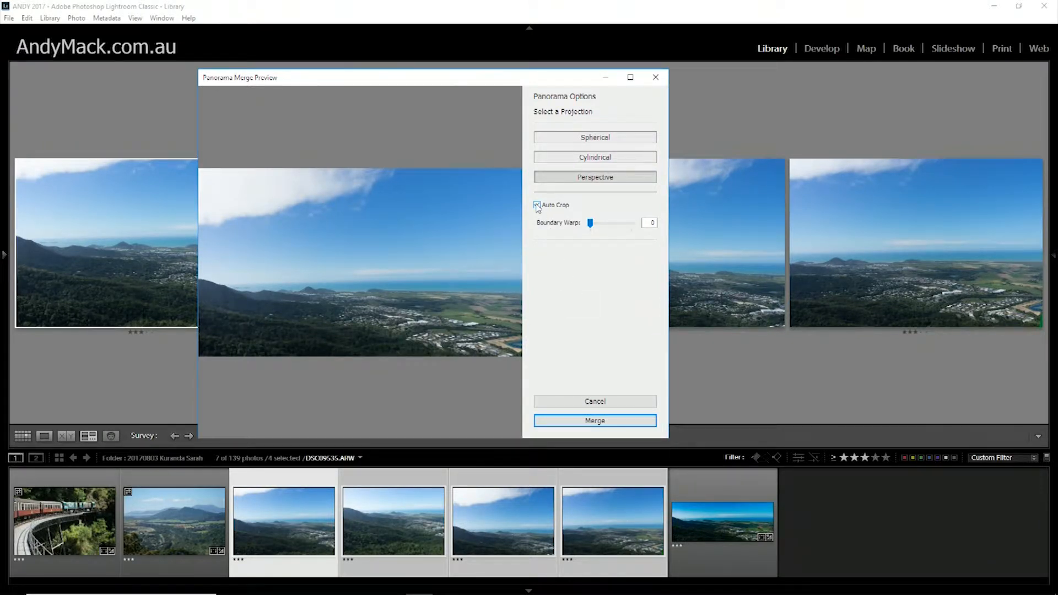
click(537, 205)
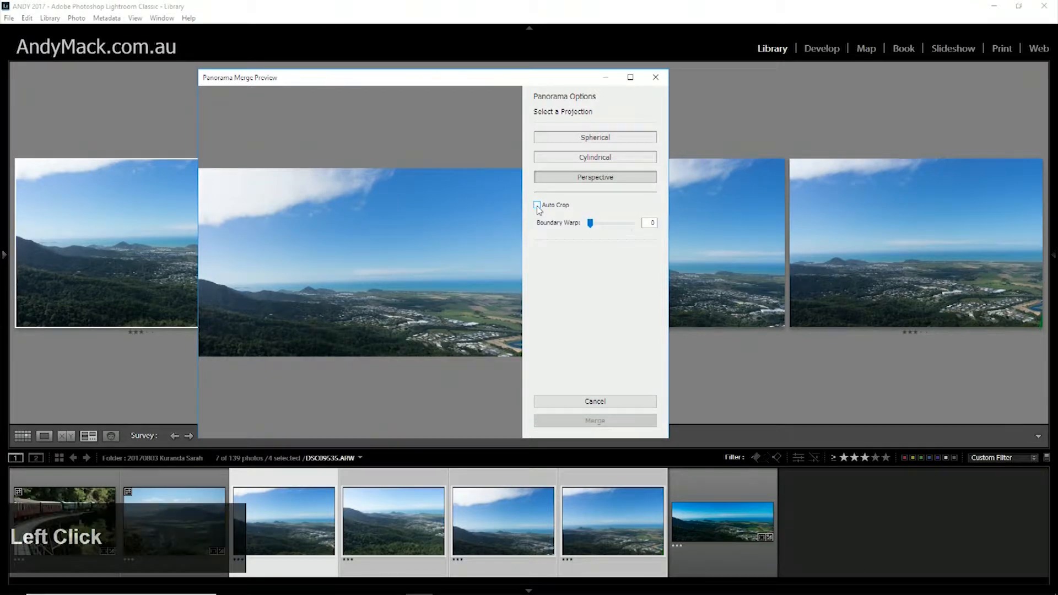
click(537, 205)
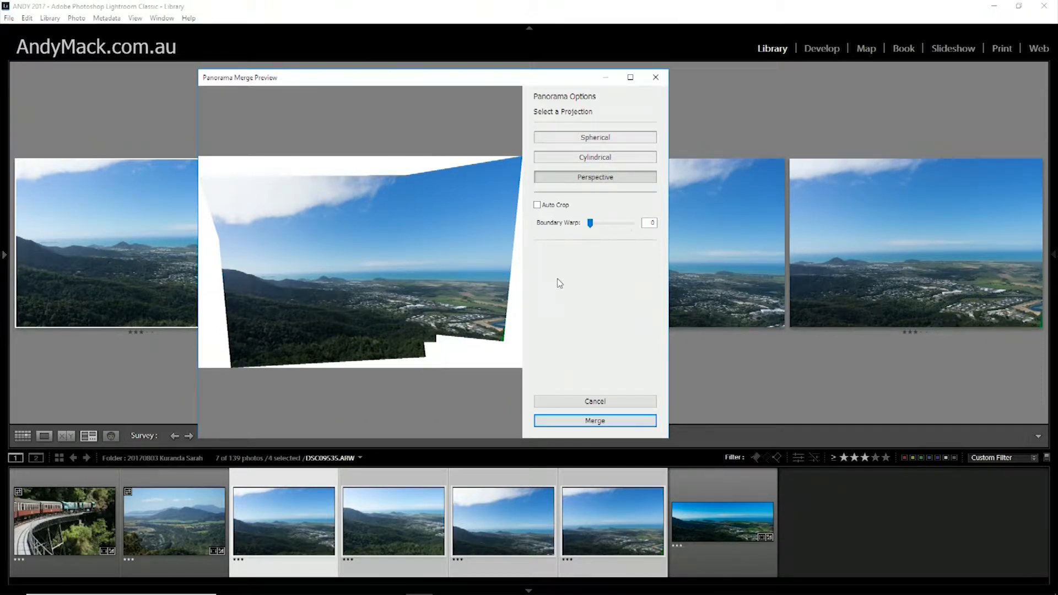
click(538, 205)
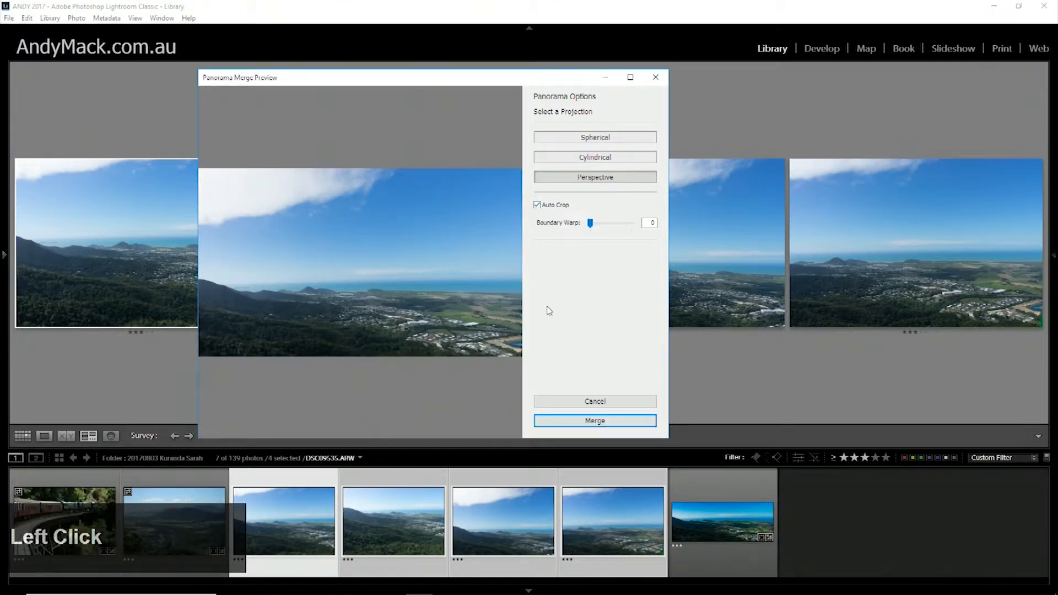
click(538, 204)
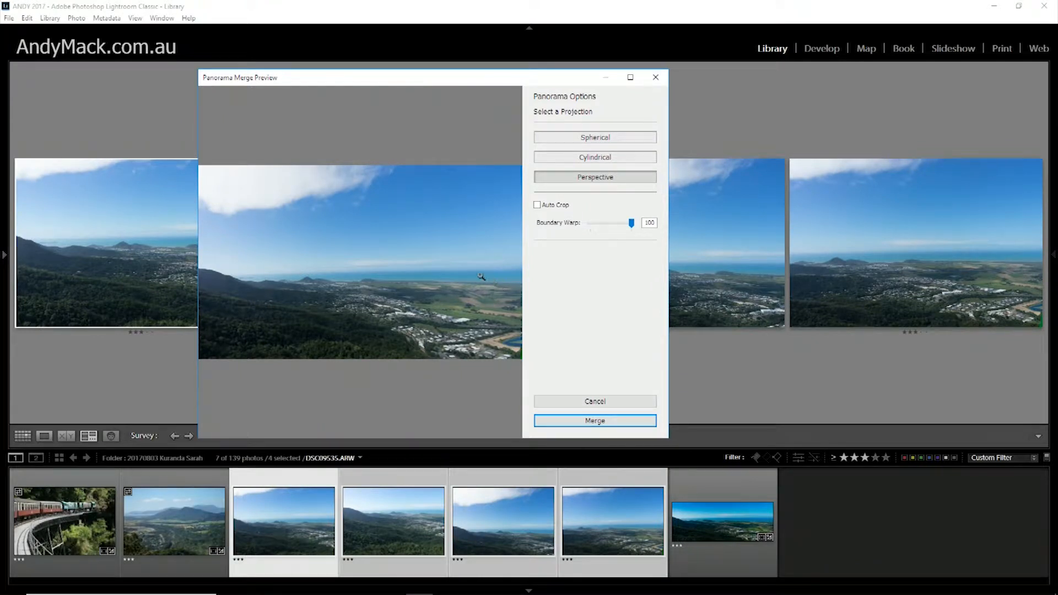
mouse_move(284, 273)
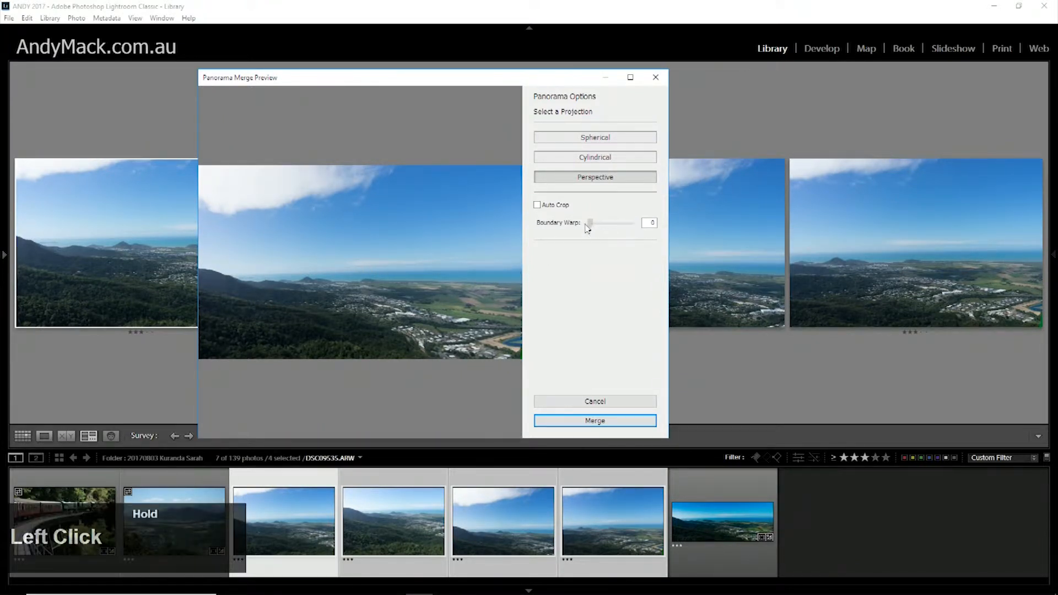
click(537, 204)
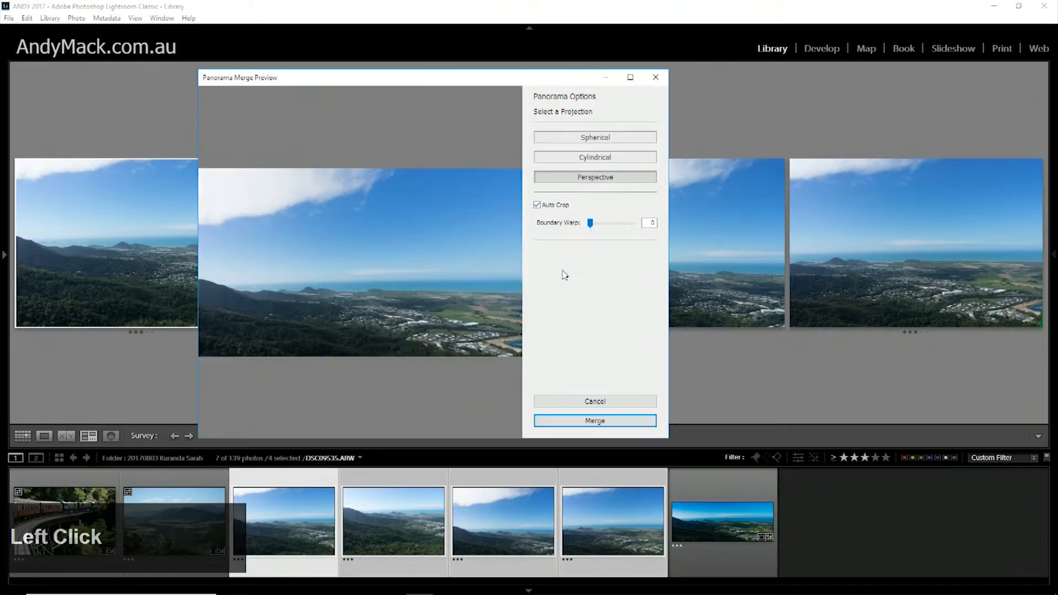
mouse_move(584, 160)
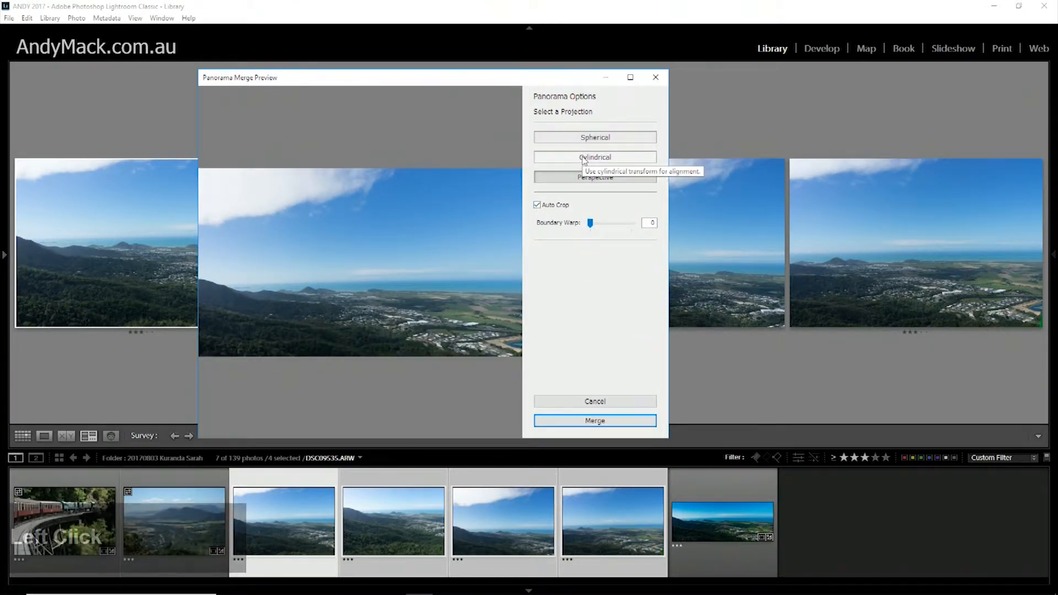
click(595, 156)
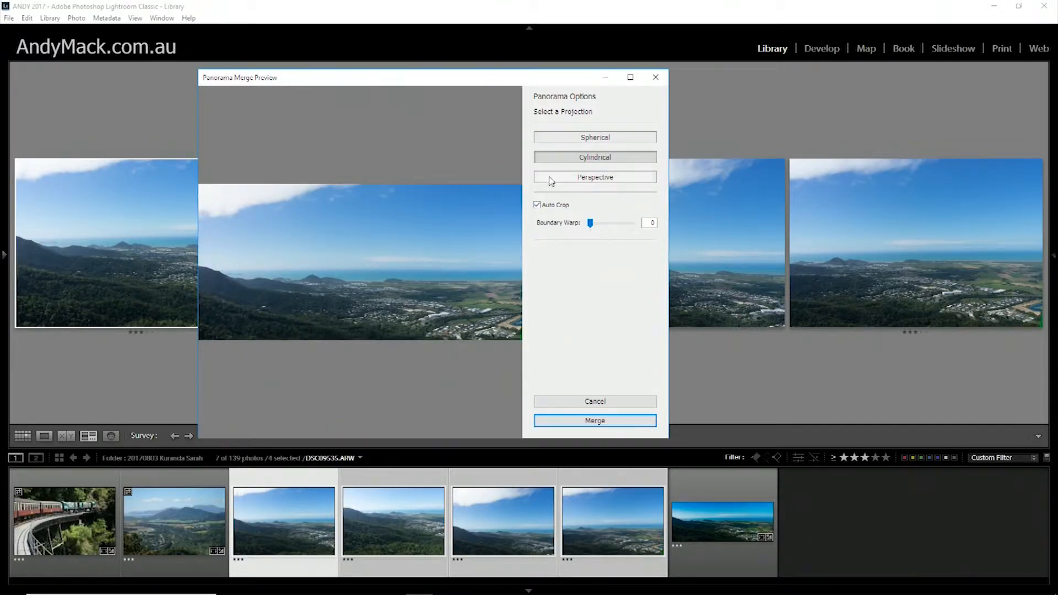
click(594, 176)
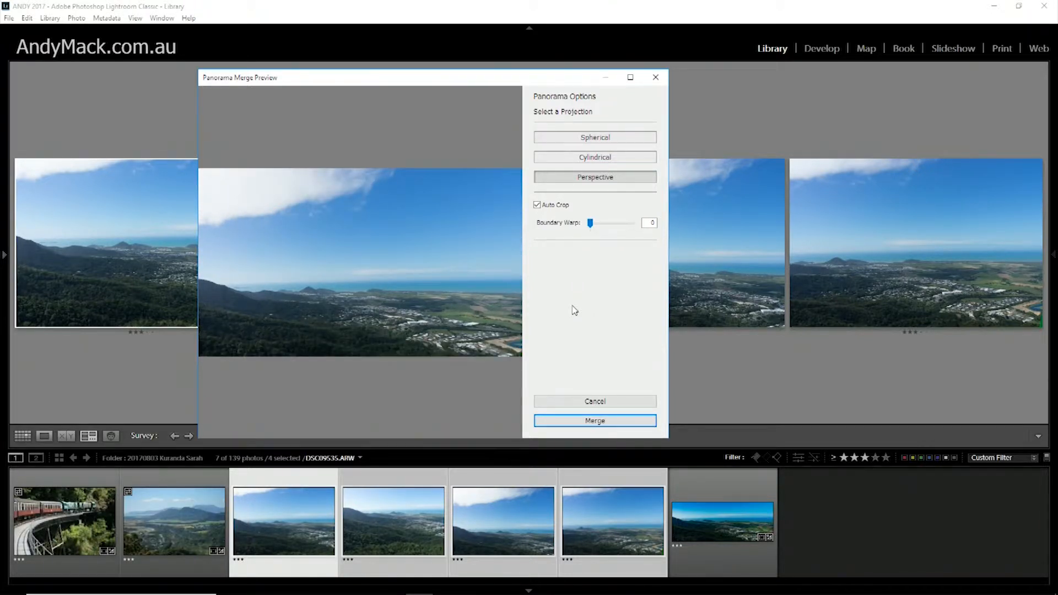
mouse_move(579, 372)
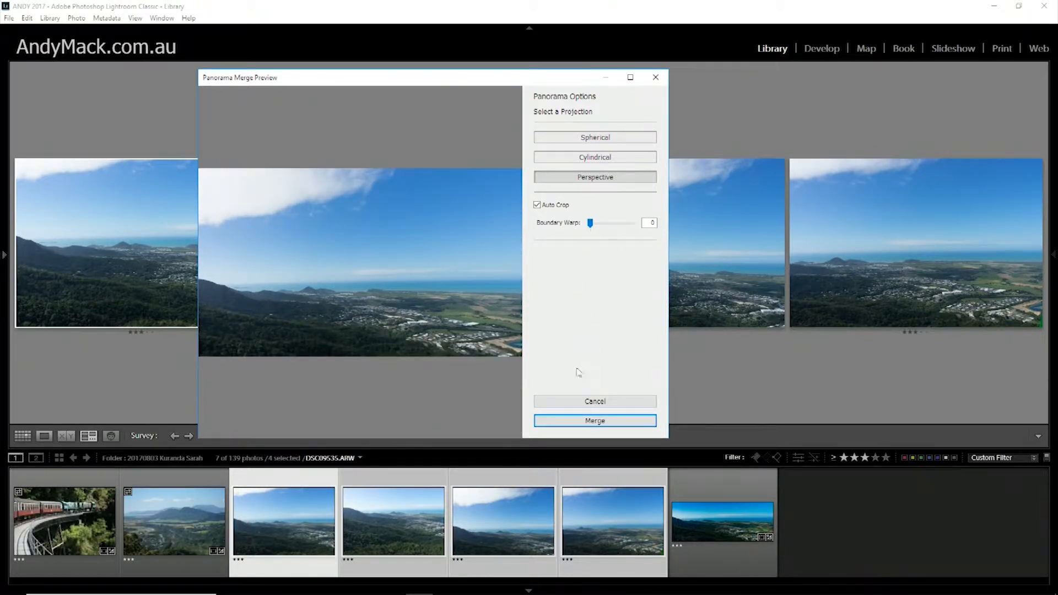
Merge the four shots into a panorama DNG and open it in Develop.
click(595, 420)
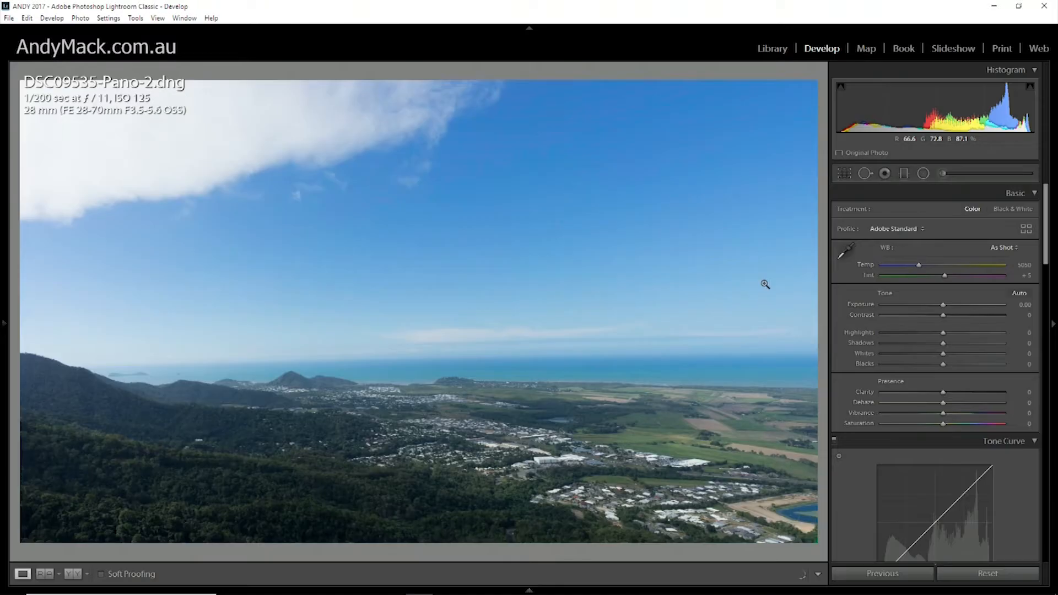
mouse_move(758, 288)
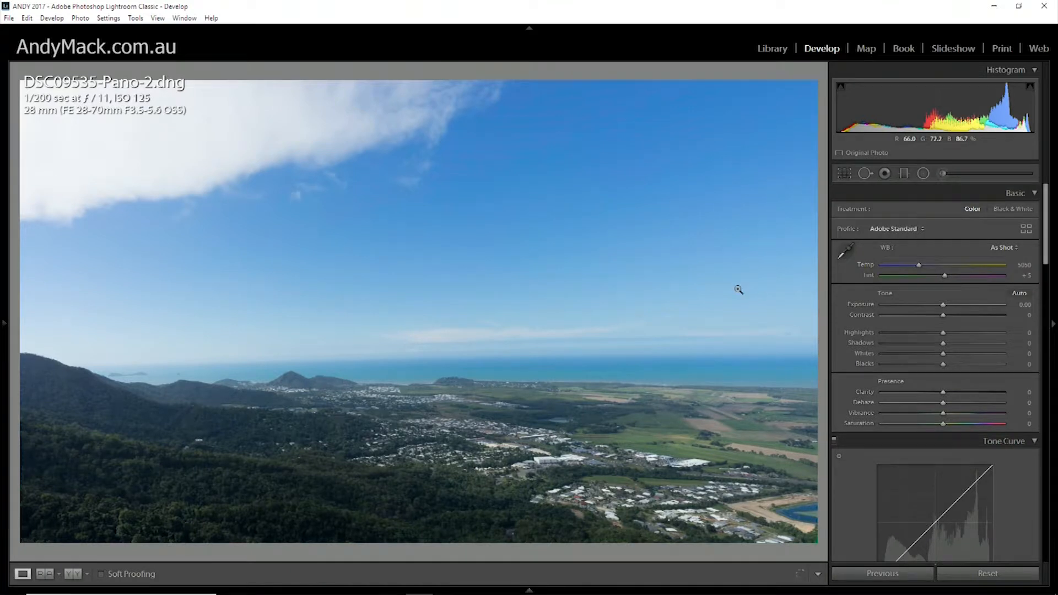
mouse_move(570, 359)
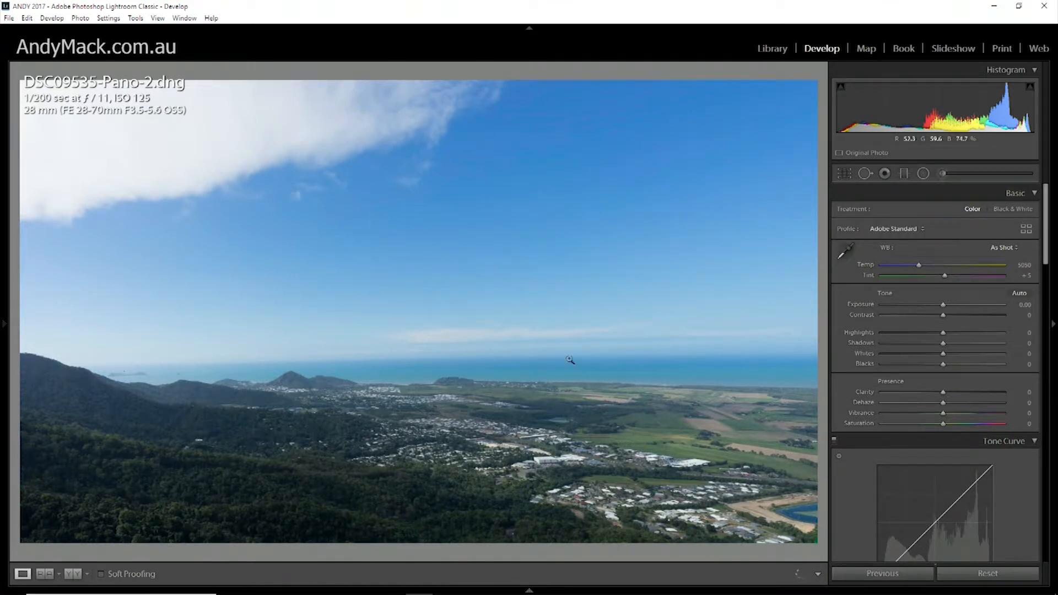
mouse_move(752, 360)
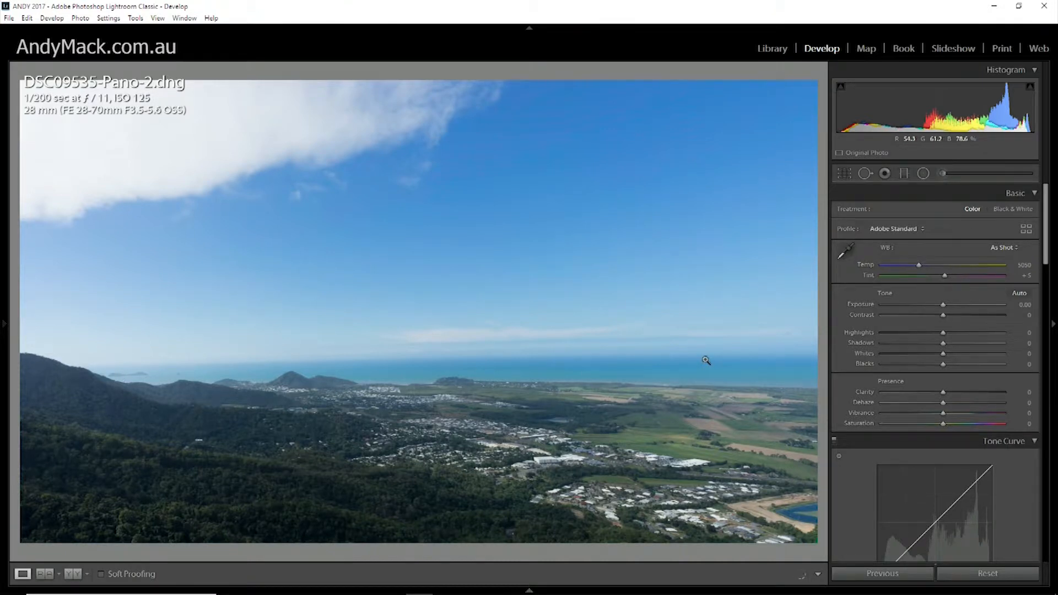
mouse_move(736, 328)
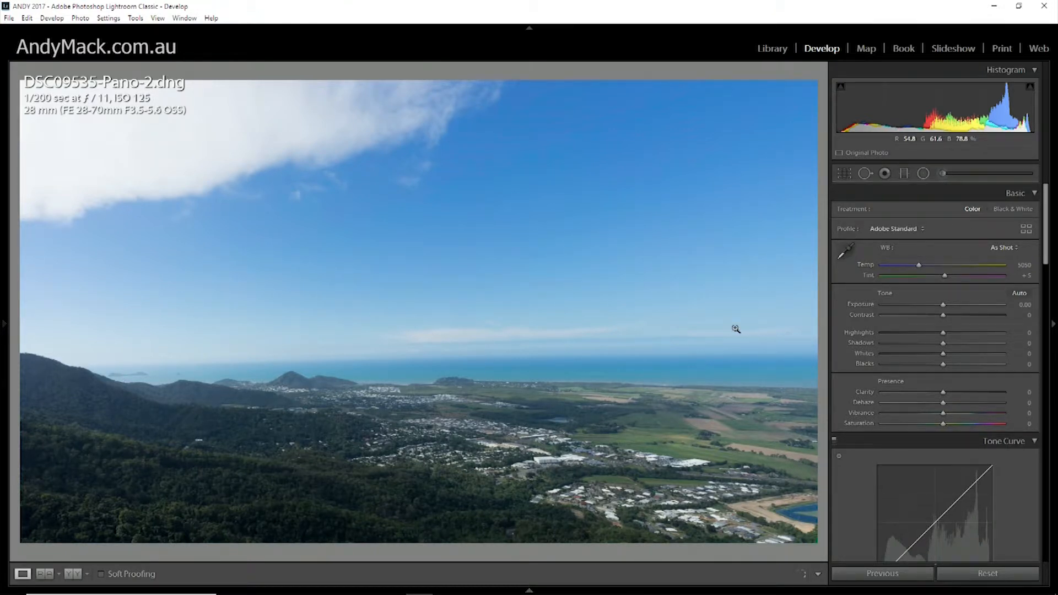
mouse_move(162, 276)
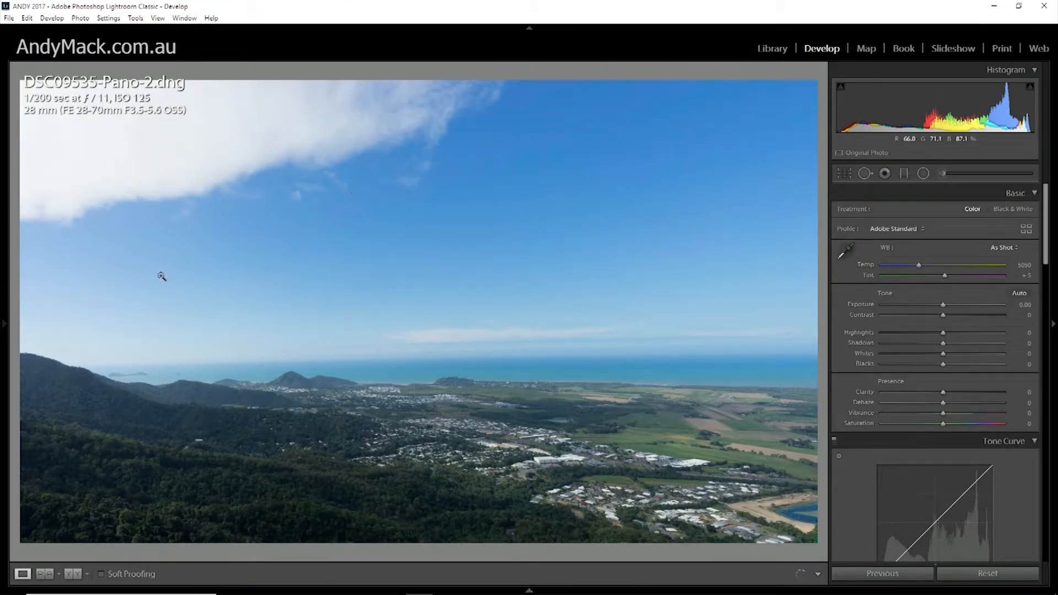
mouse_move(29, 218)
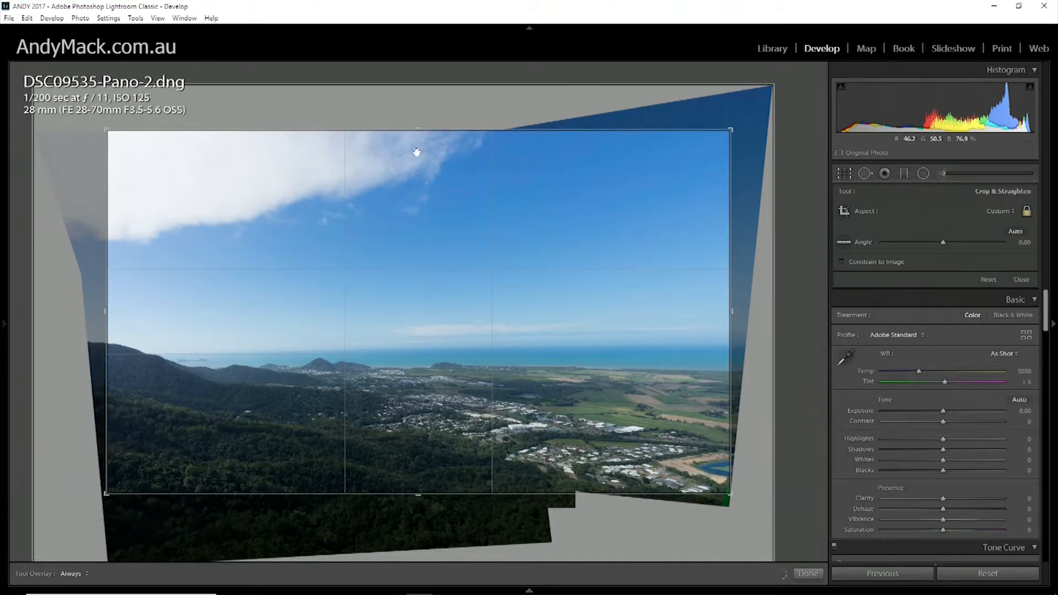
Rotate the panorama to a 0.87° angle, trim blank edges, and apply the crop.
drag(417, 130, 417, 171)
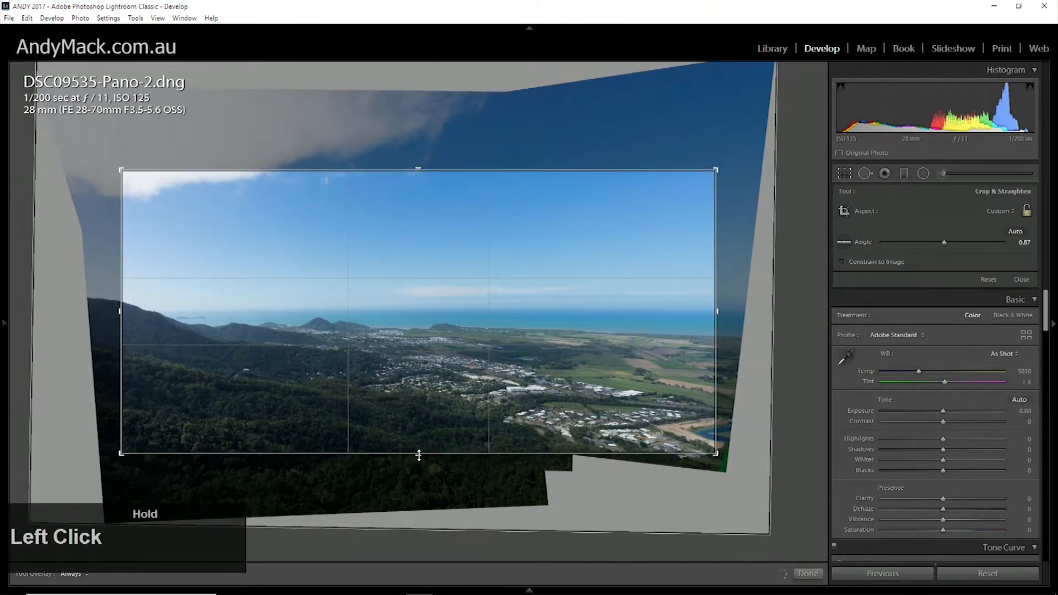
drag(418, 170, 415, 182)
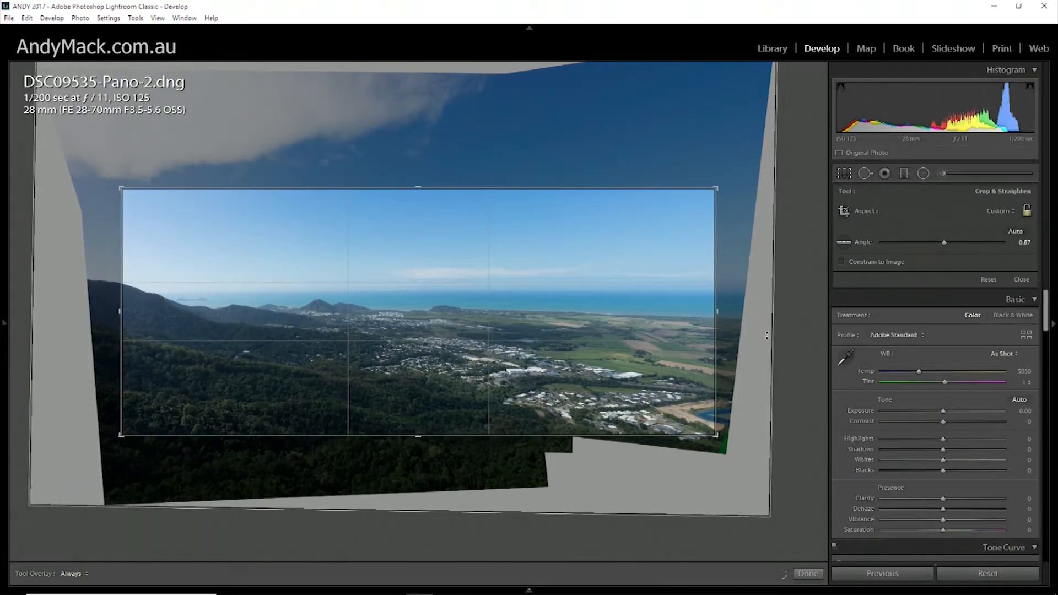
key(Return)
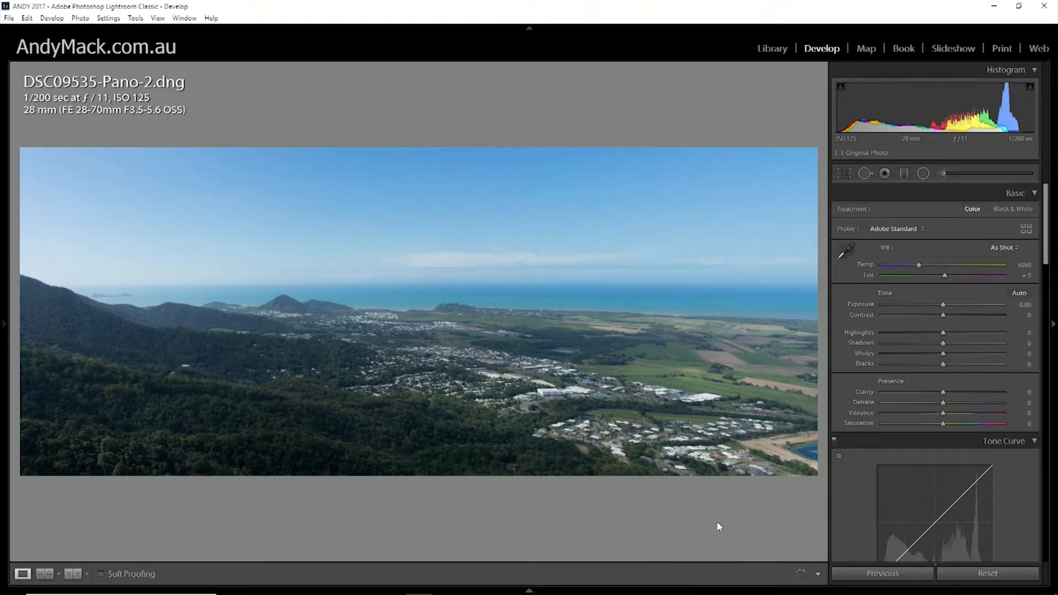
mouse_move(578, 286)
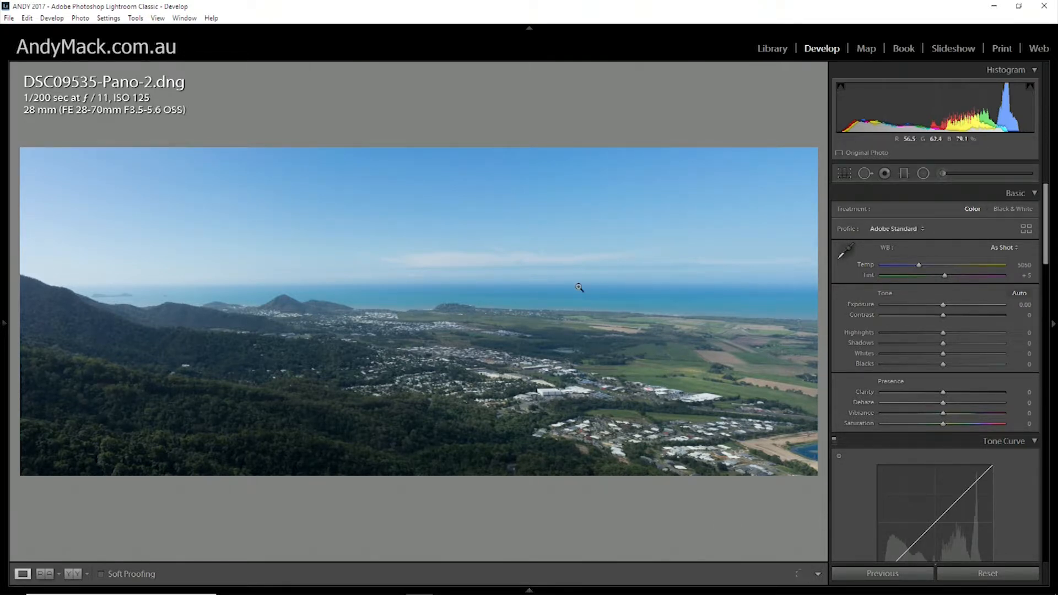
mouse_move(118, 346)
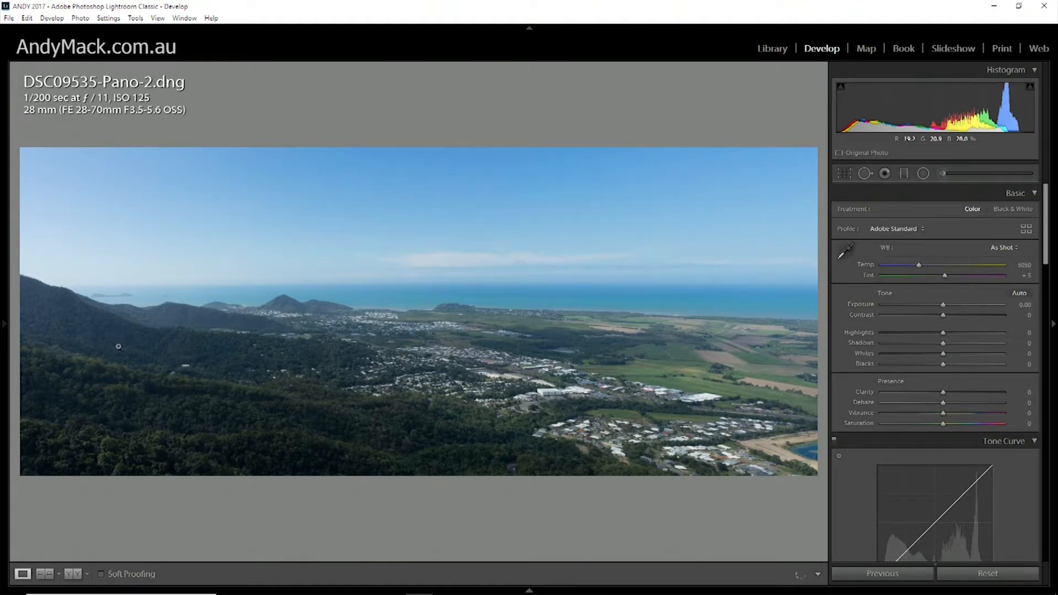
mouse_move(192, 367)
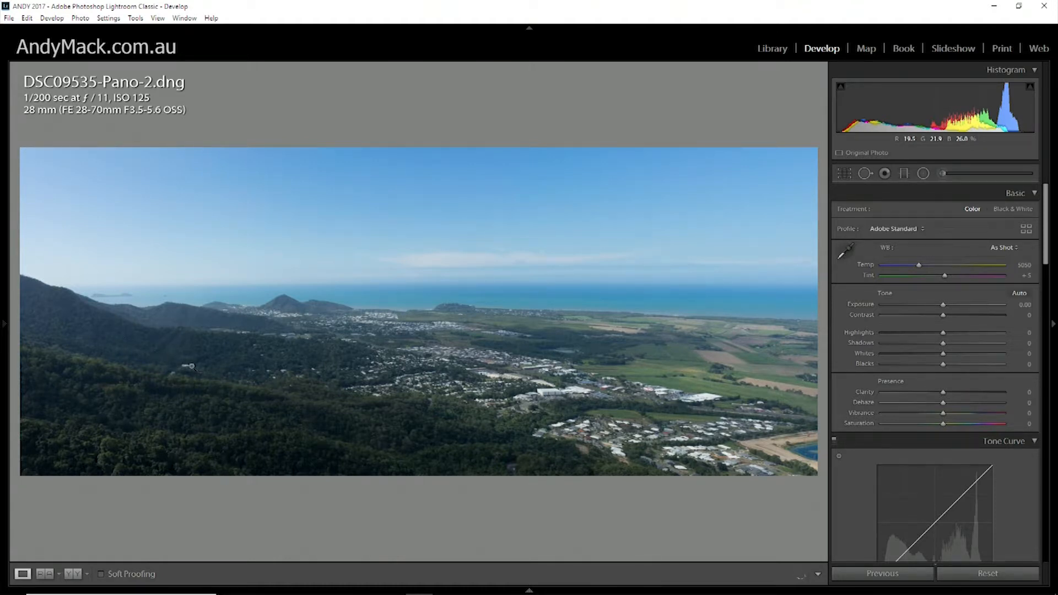
mouse_move(841, 377)
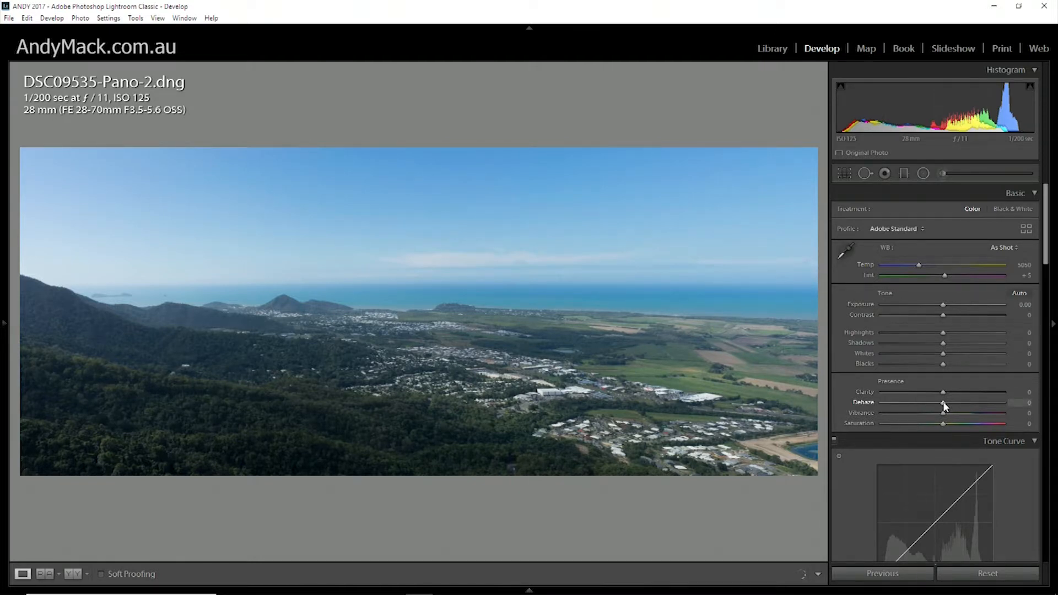
mouse_move(370, 346)
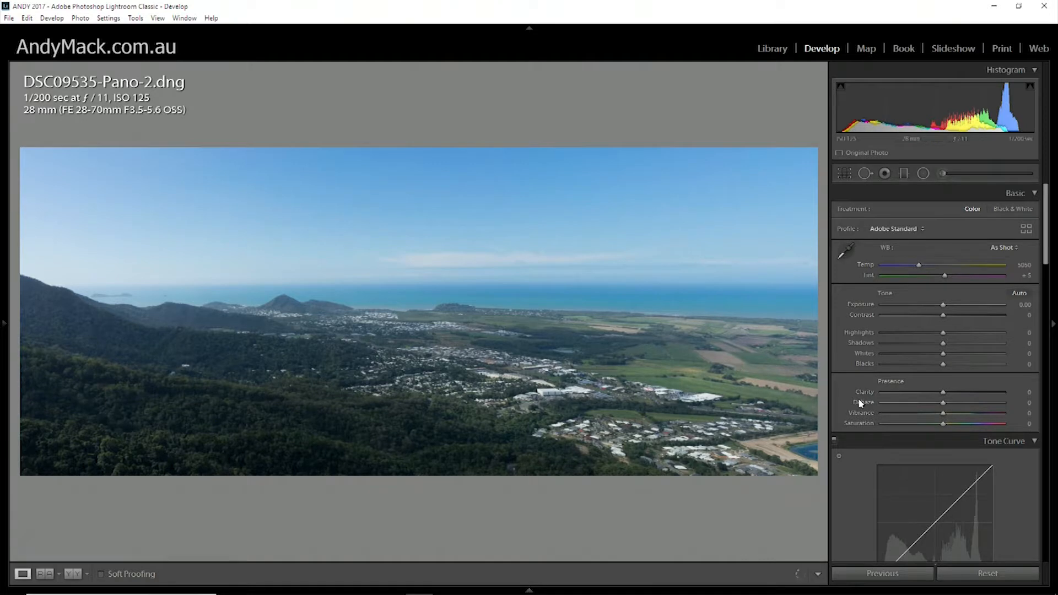
mouse_move(679, 303)
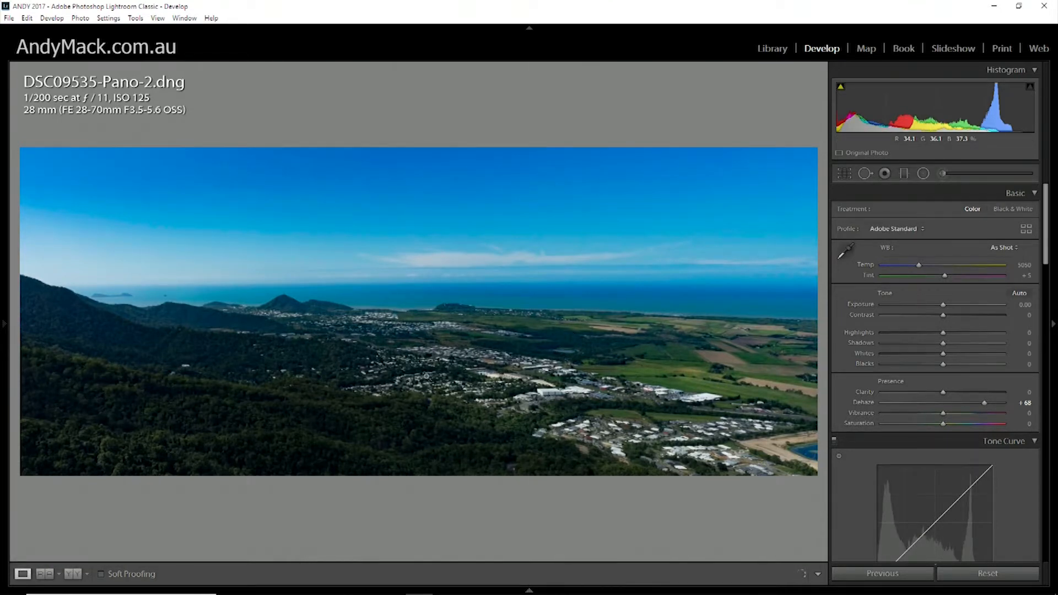
mouse_move(443, 290)
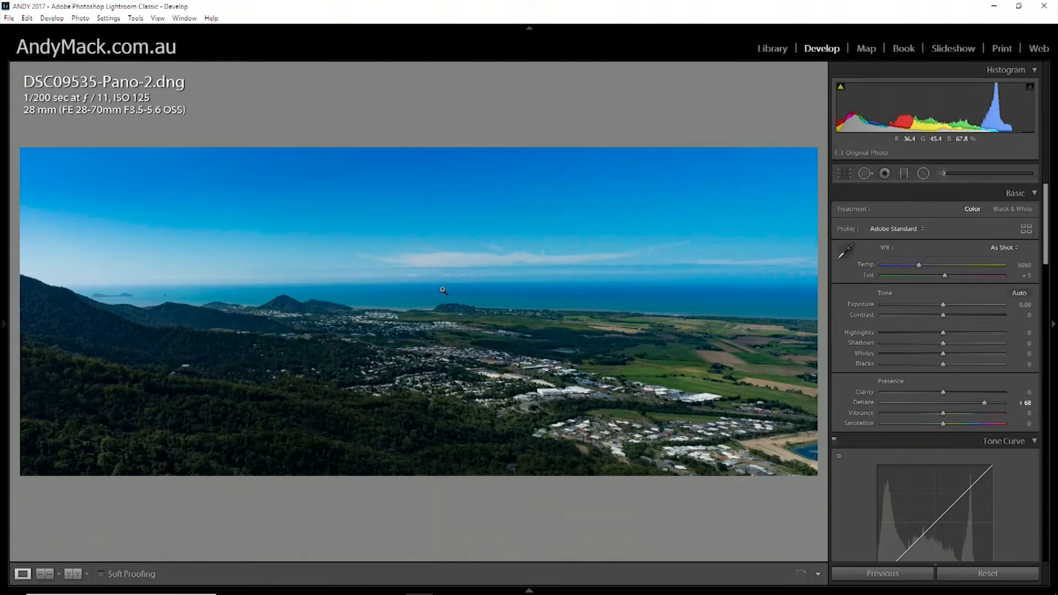
mouse_move(326, 219)
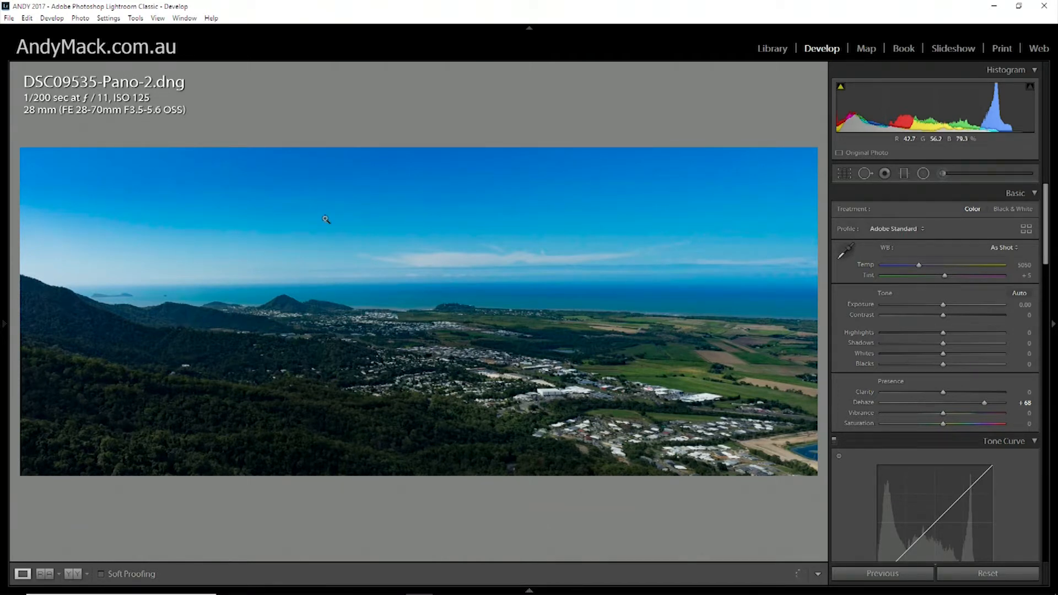
mouse_move(488, 375)
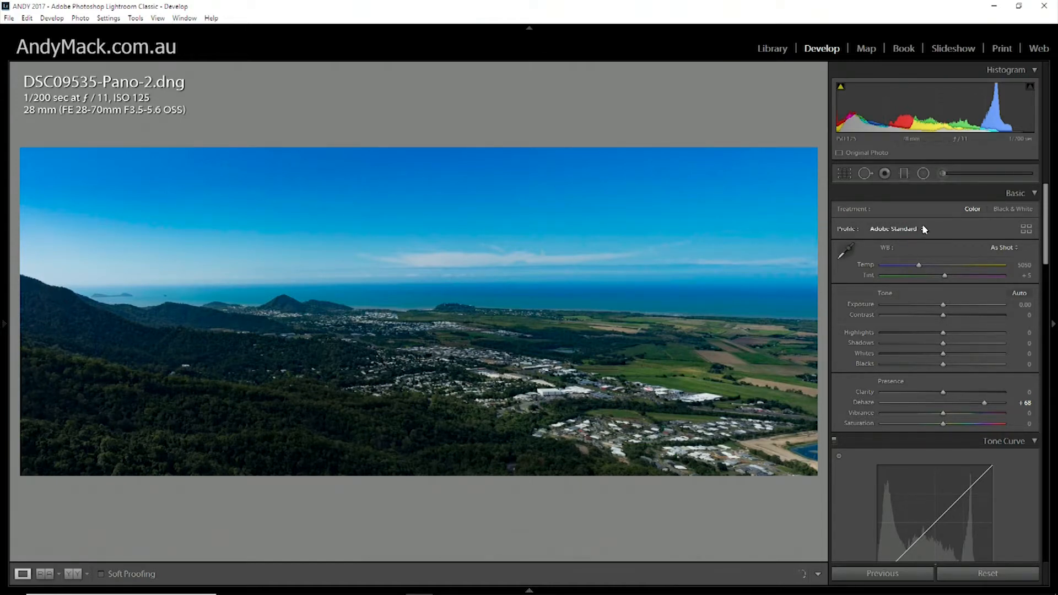
Recrop the panorama slightly taller, then undo a second, tighter crop attempt.
click(844, 174)
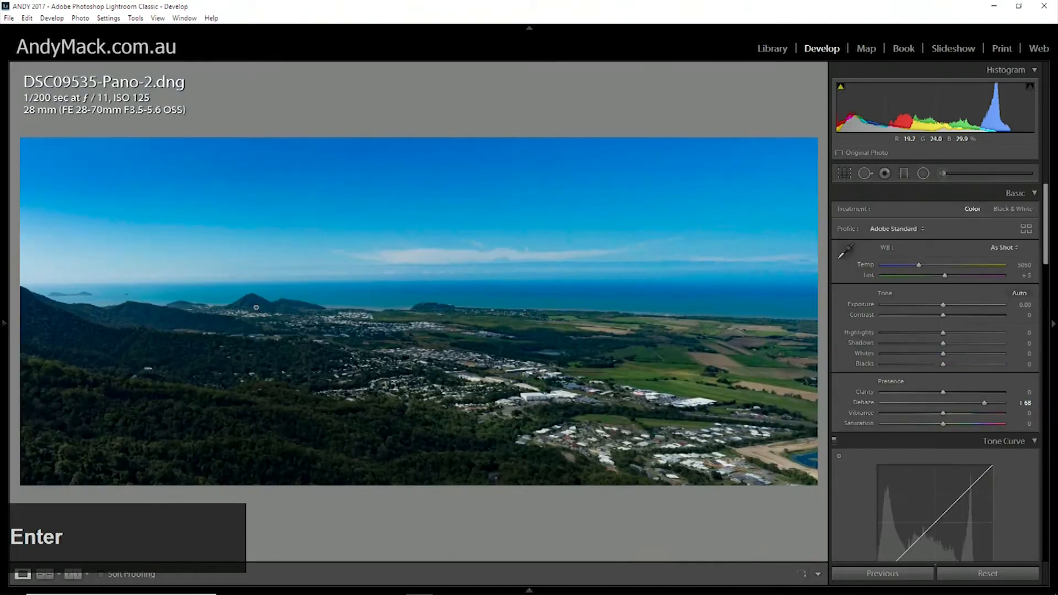
key(Enter)
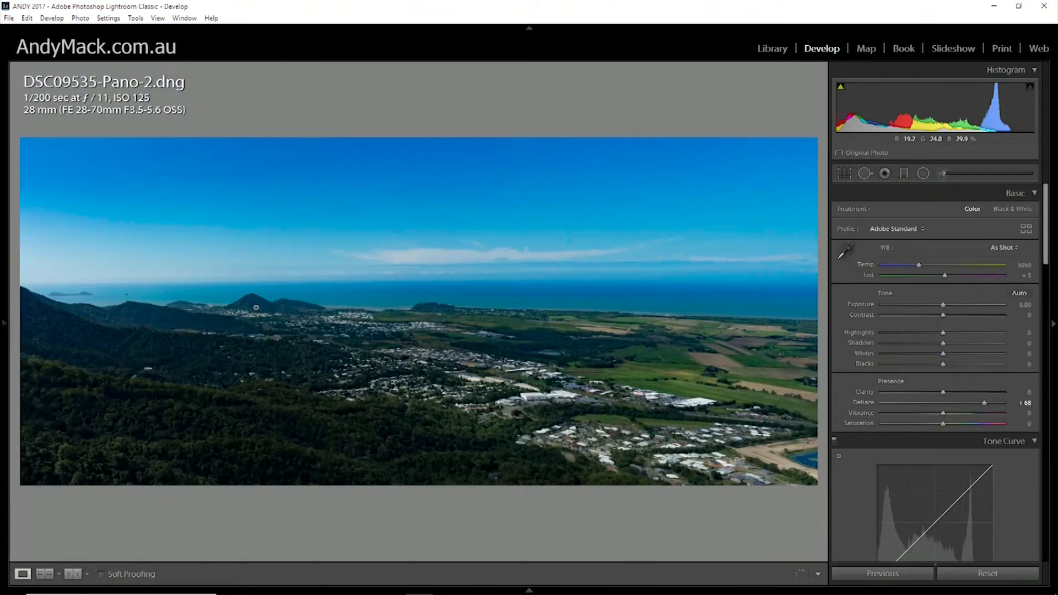
mouse_move(814, 256)
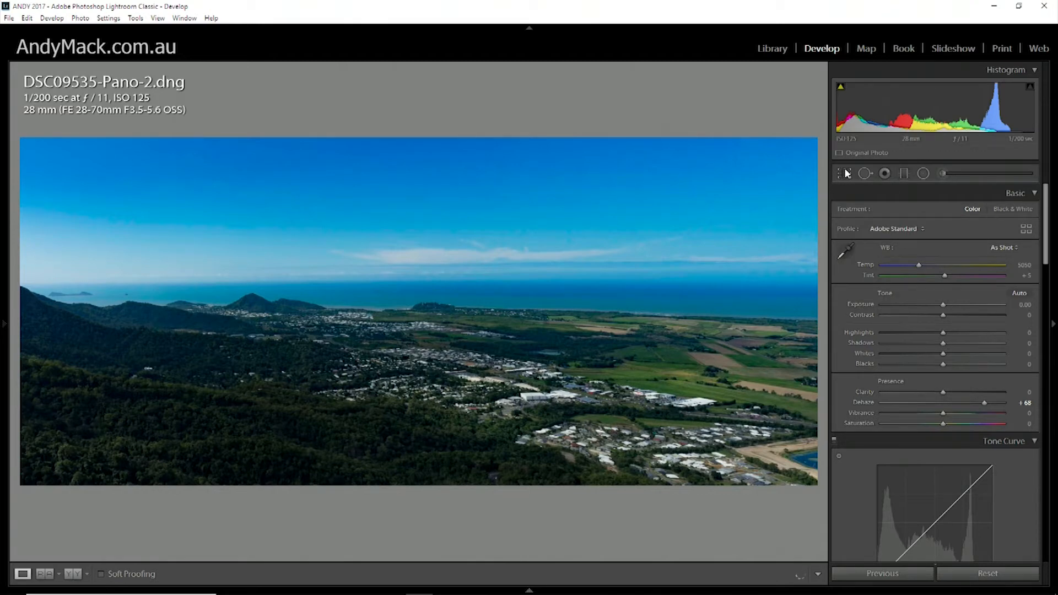
click(845, 174)
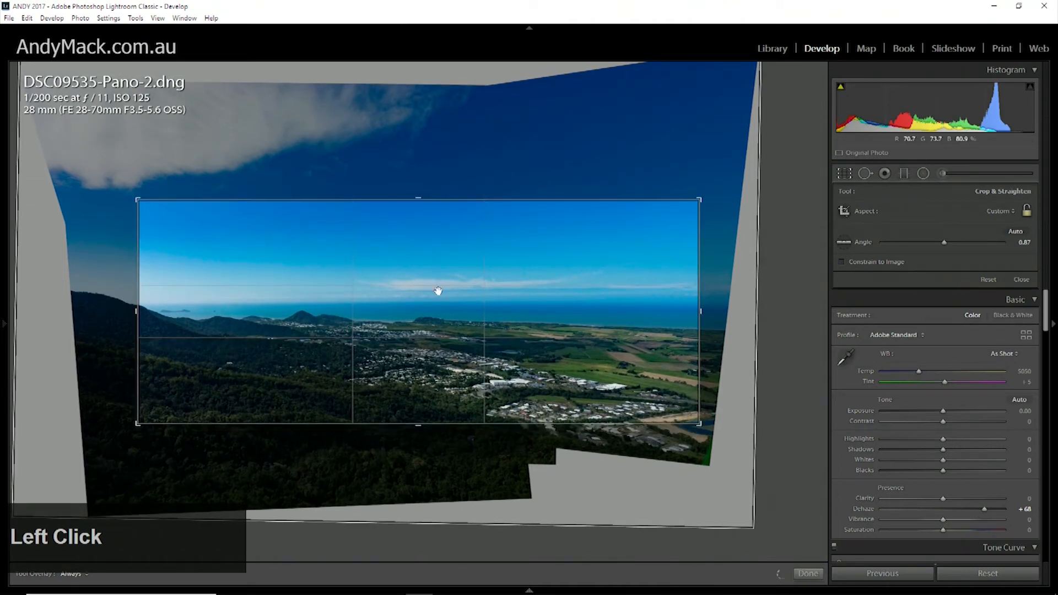
key(Return)
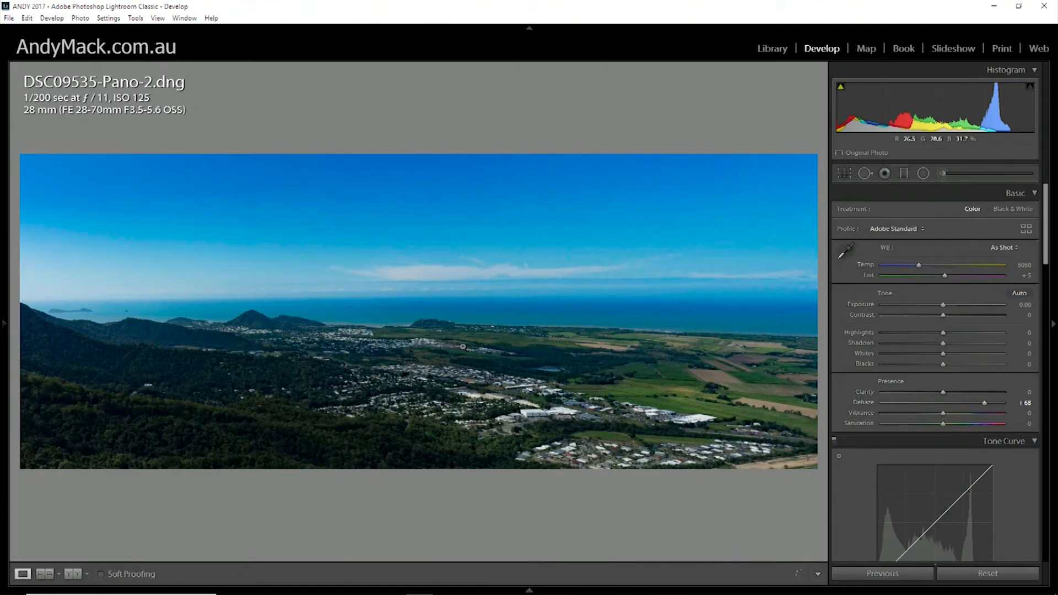
key(ctrl+z)
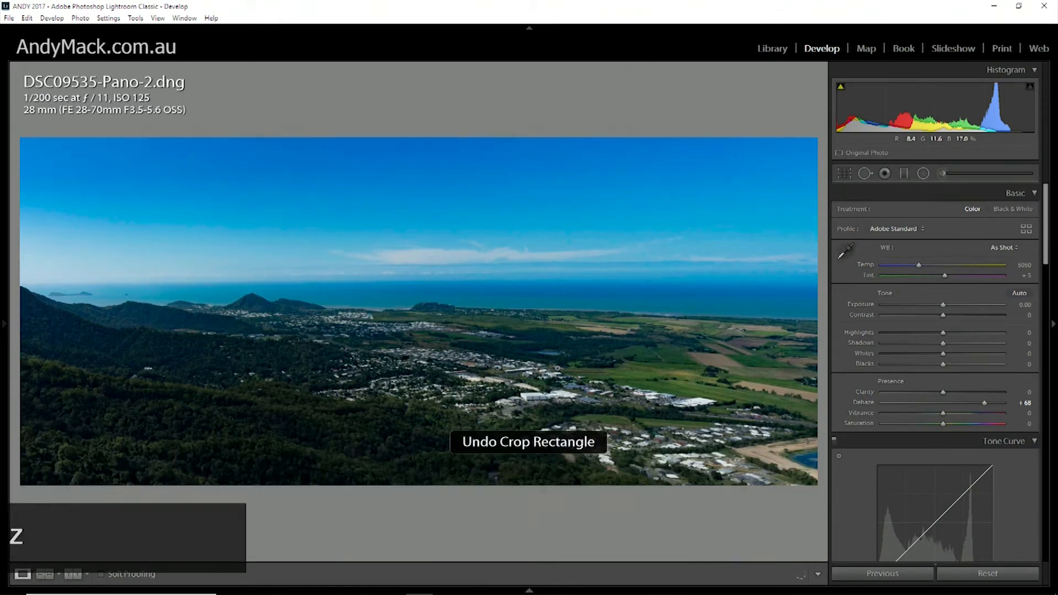